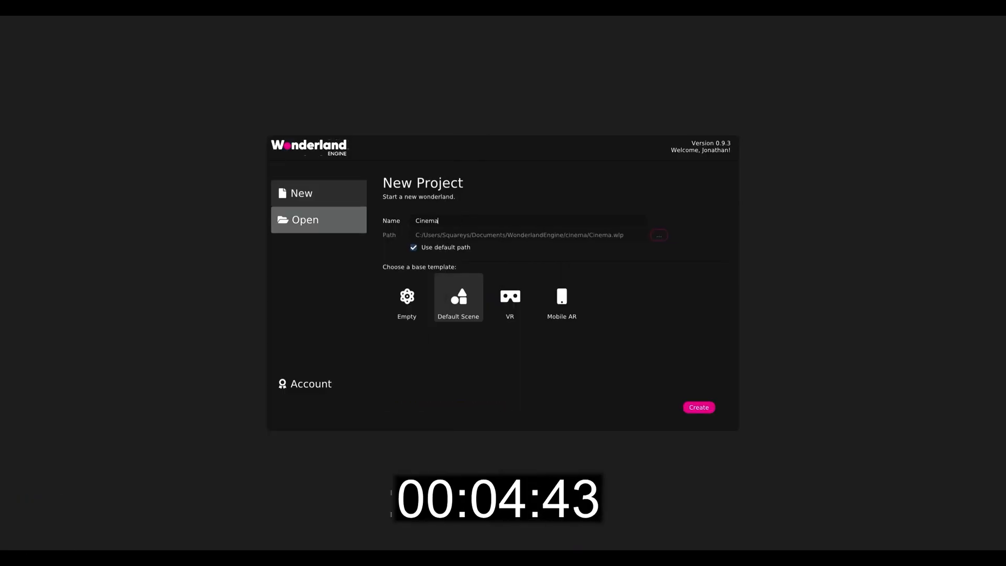
# - Create the Cinema project from the Default Scene template
pyautogui.click(698, 406)
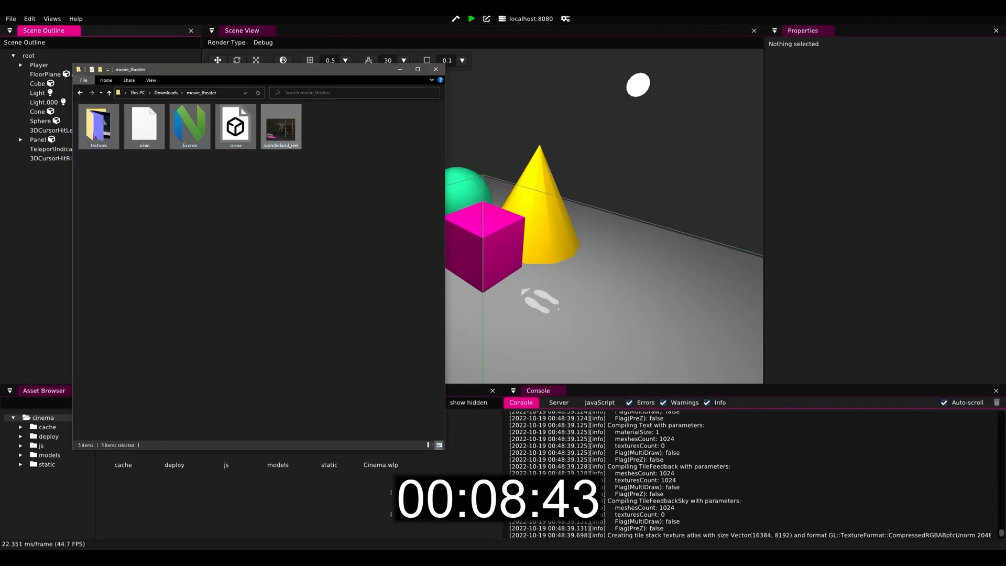
# - Drag scene.gltf into the scene and inspect the Sketchfab model's walls and seats meshes
pyautogui.click(435, 69)
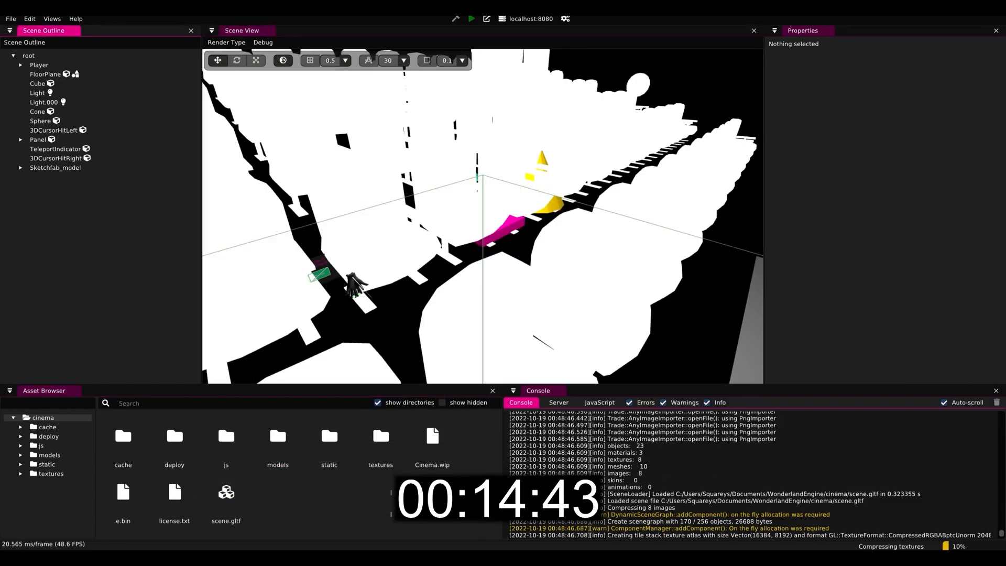
pyautogui.click(58, 204)
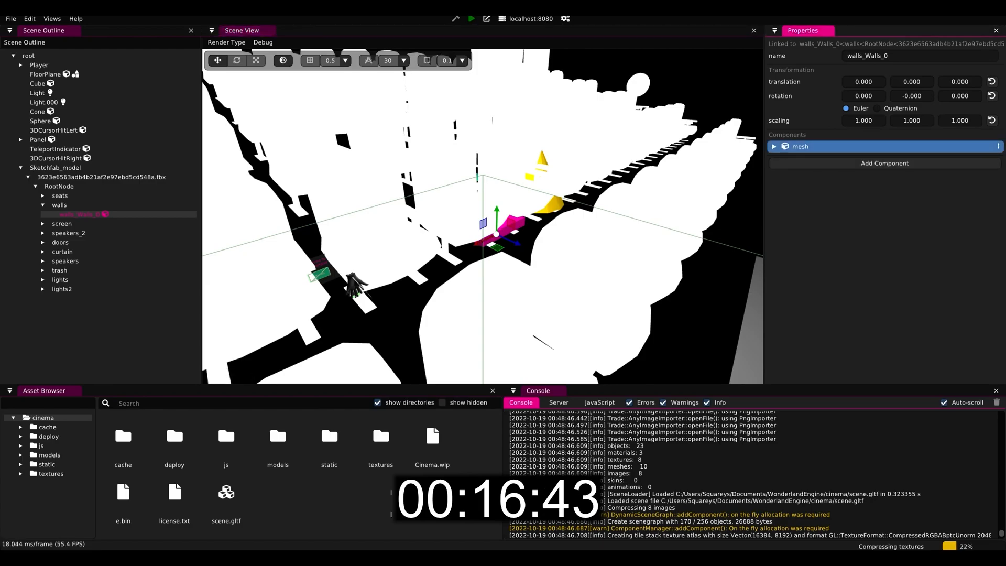
pyautogui.click(59, 196)
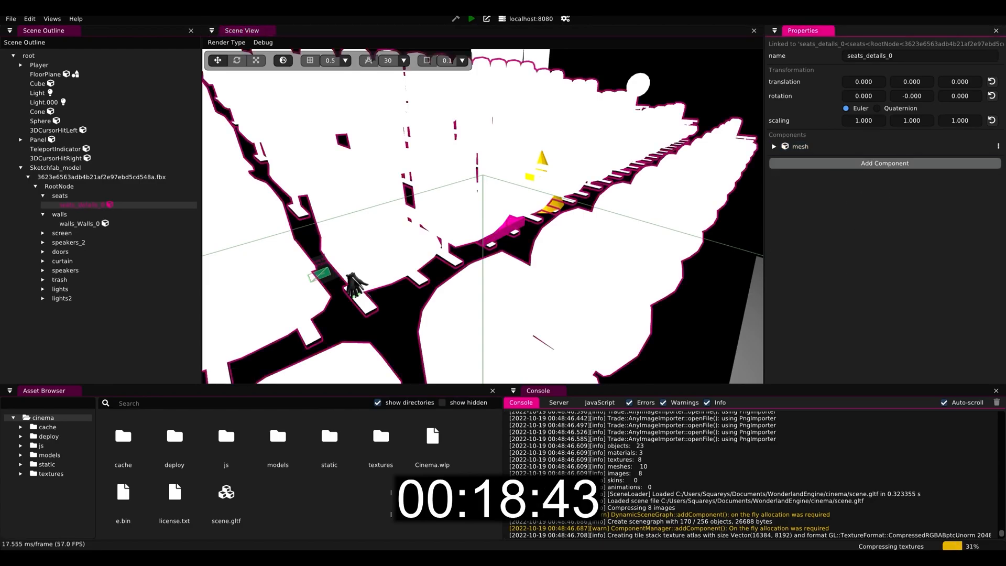
pyautogui.click(774, 57)
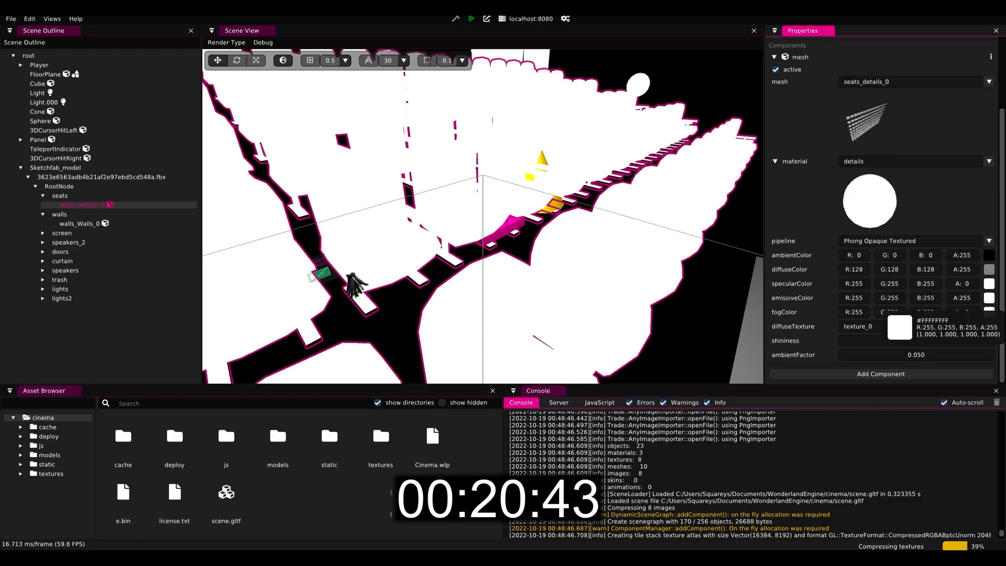
pyautogui.click(990, 297)
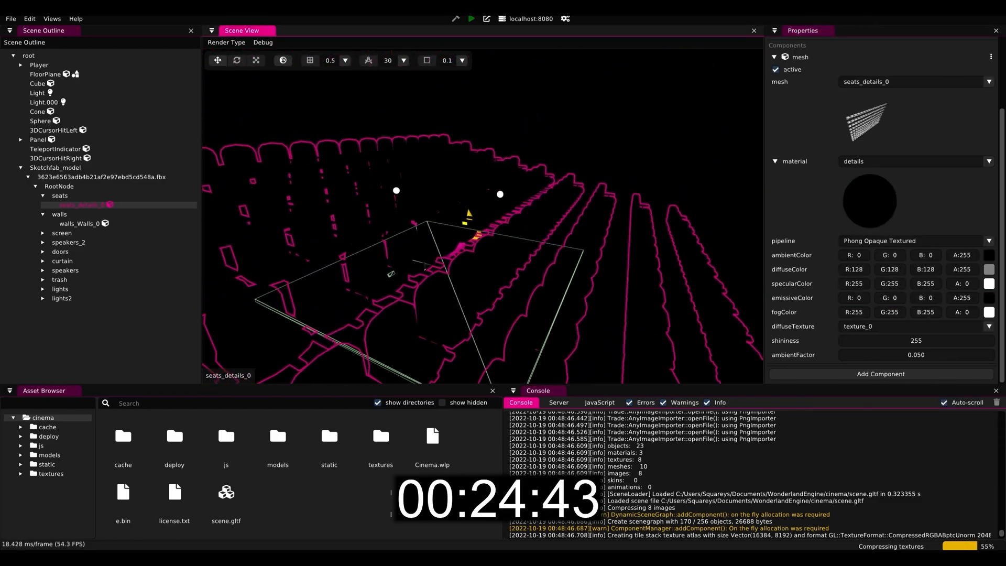
pyautogui.click(40, 93)
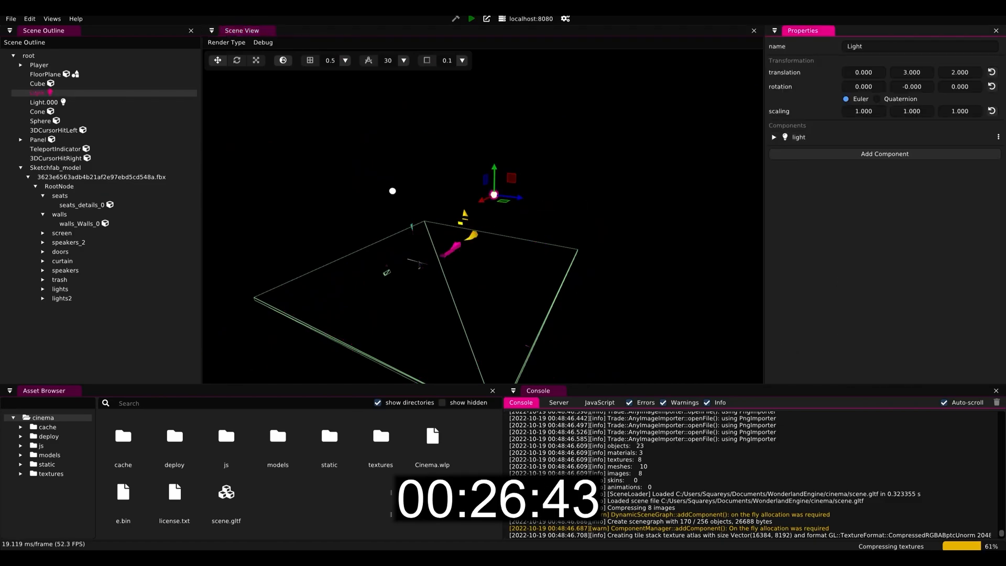
# - Expand the light components and reposition Light.000 so the red seats and walls are lit
pyautogui.click(773, 136)
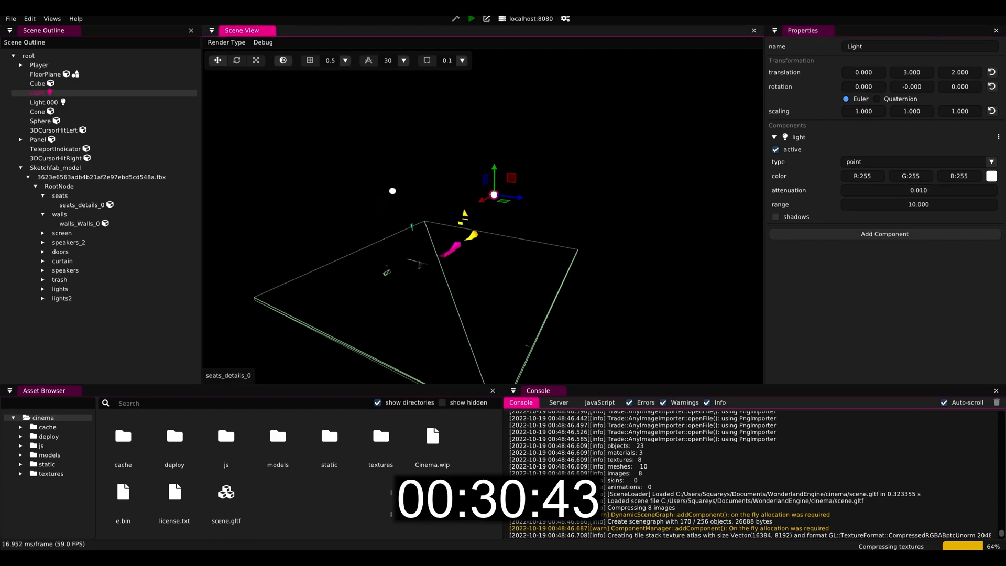
pyautogui.click(45, 102)
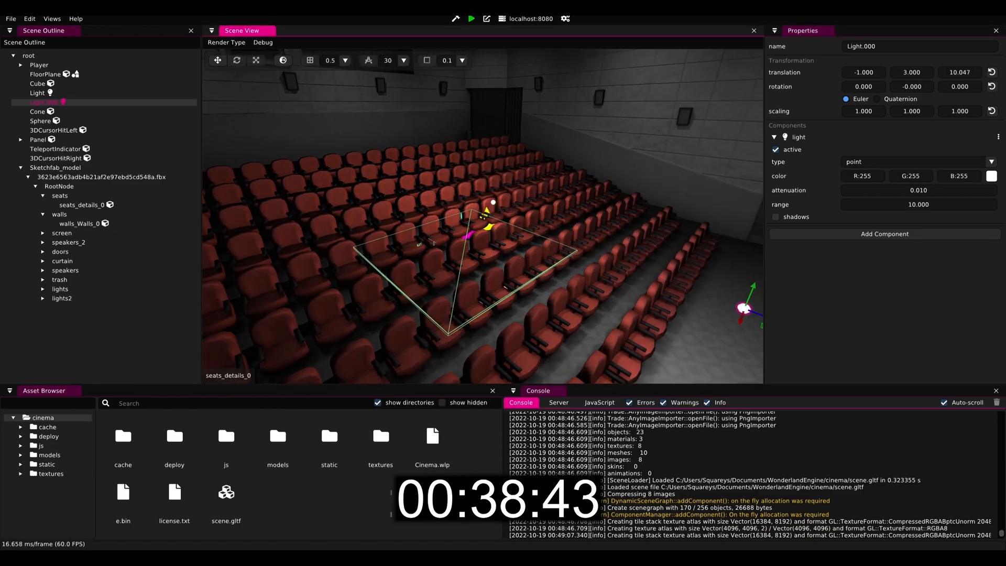
# - Set Sketchfab_model translation Y to -1.022, remove FloorPlane's mesh, and position the Player among the seats
pyautogui.click(38, 93)
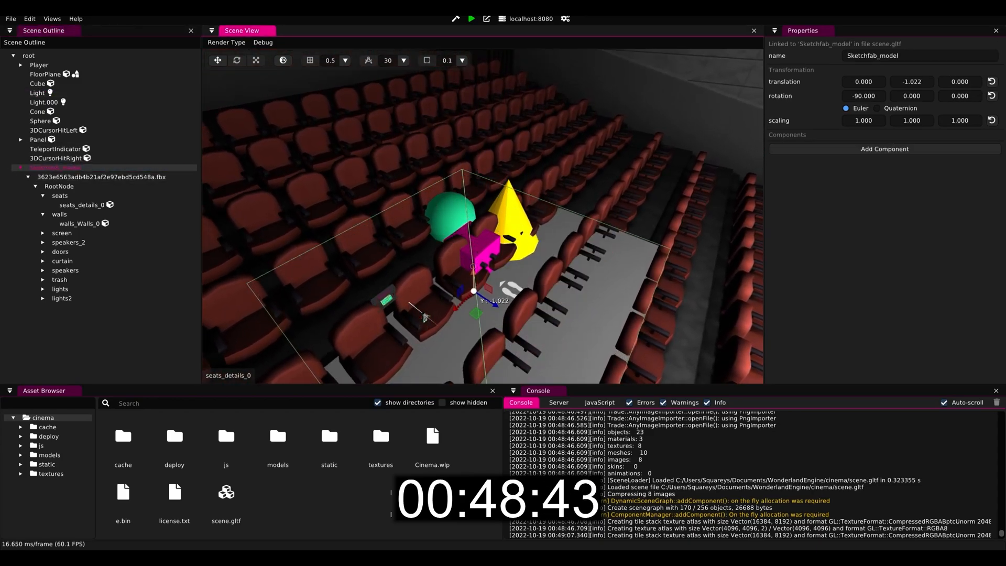
pyautogui.click(44, 73)
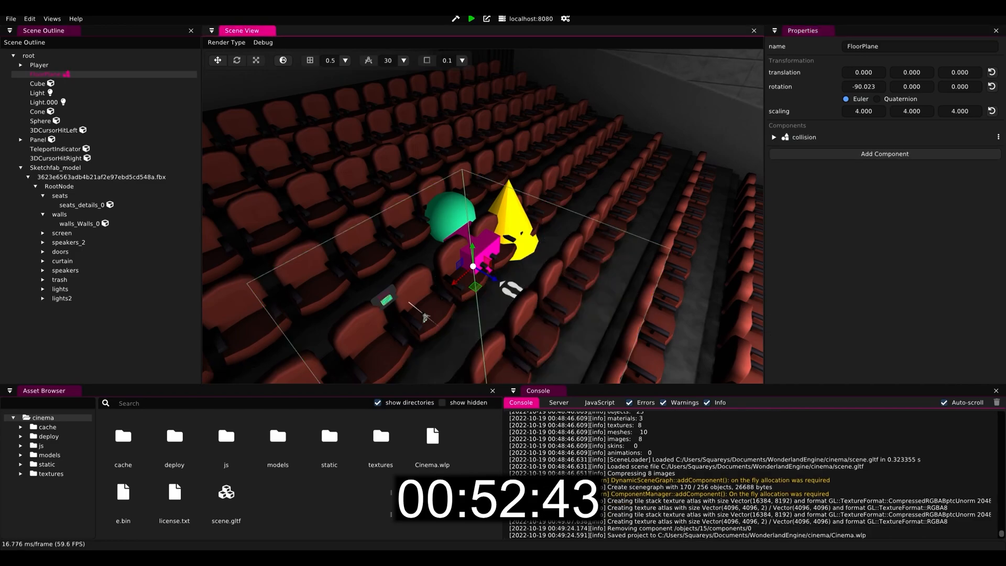
pyautogui.click(471, 18)
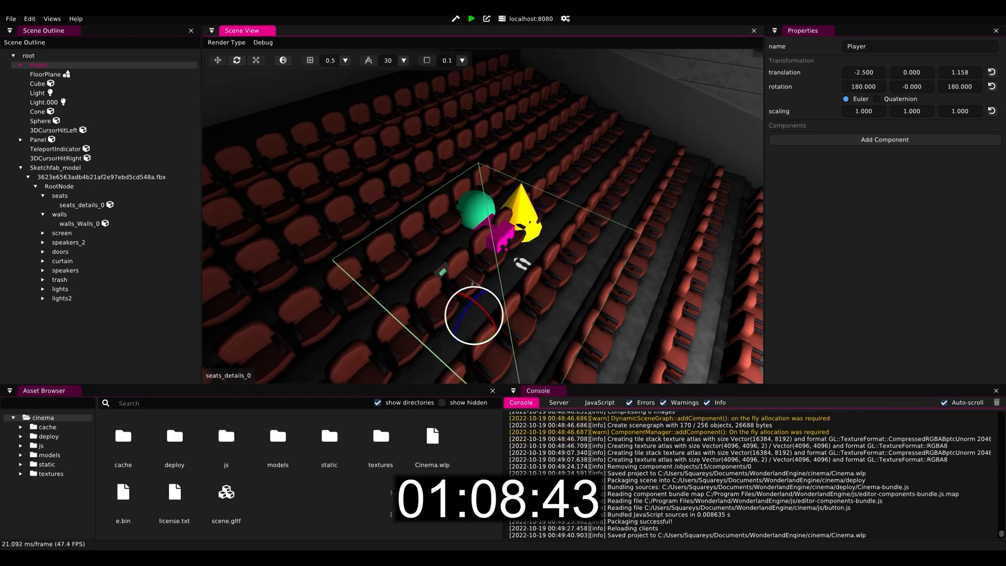
# - Remove the default Cube, Cone and Sphere placeholder shapes from the scene
pyautogui.click(470, 17)
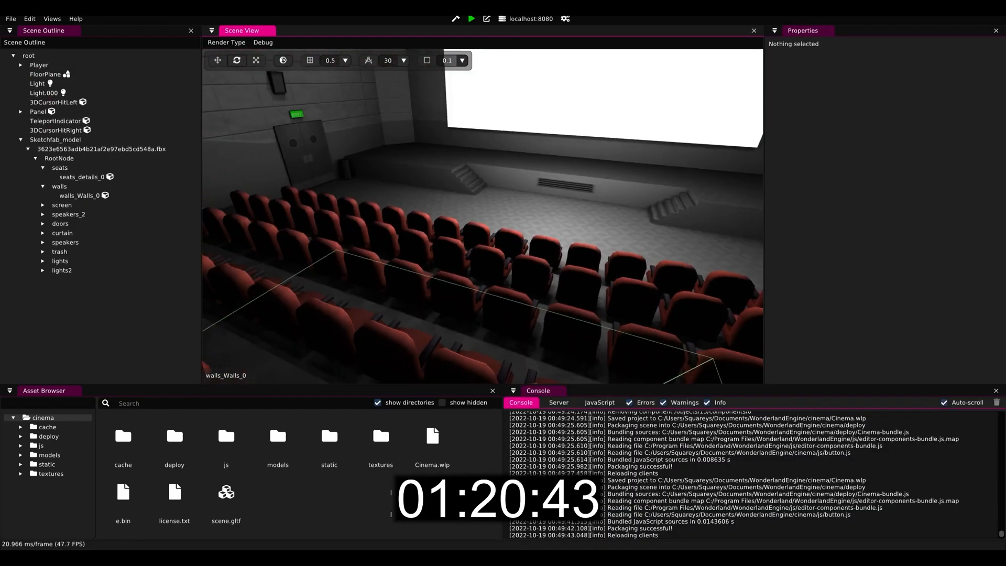
# - Add a video-texture component to the screen_Screen_0 mesh
pyautogui.click(61, 204)
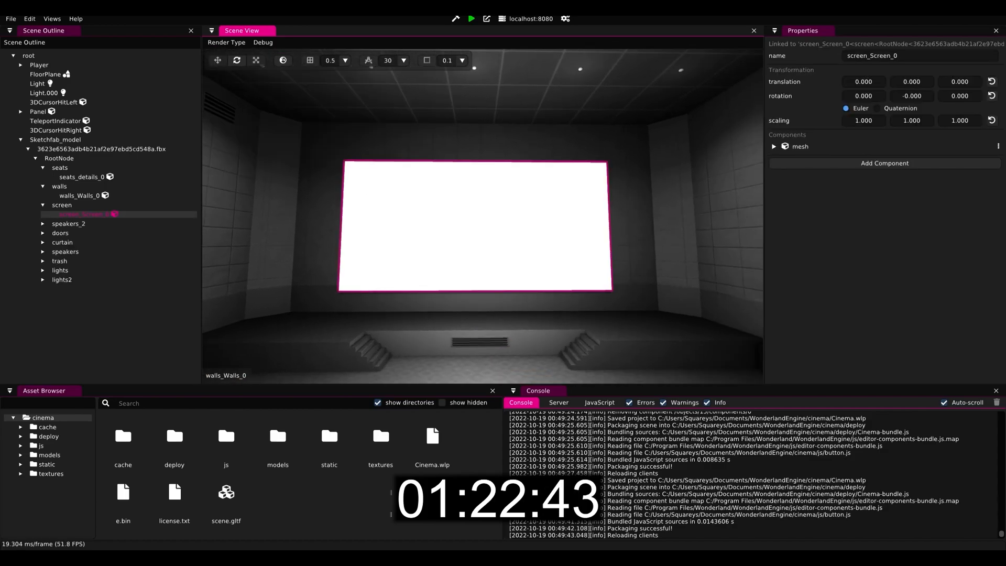
pyautogui.click(884, 163)
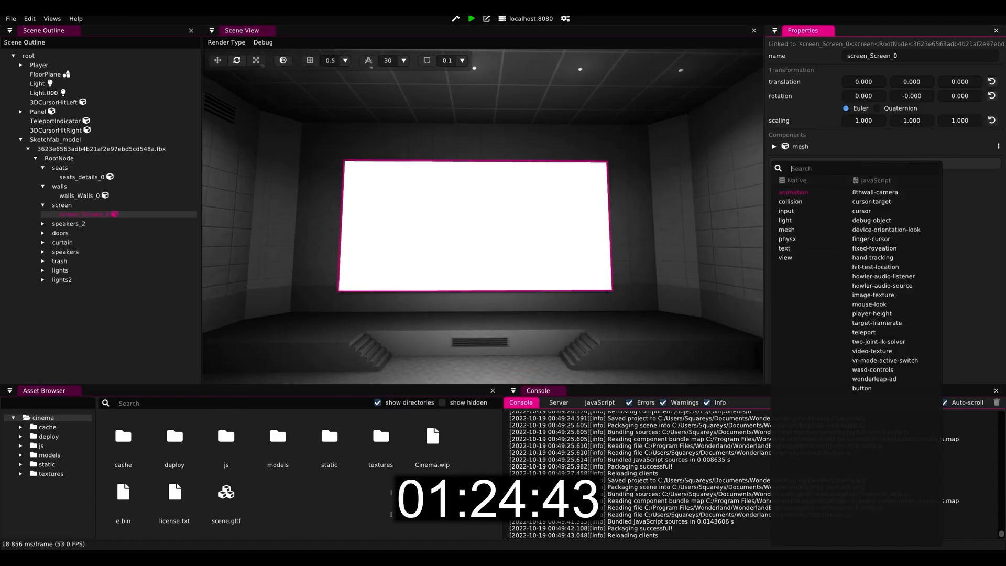
pyautogui.click(871, 350)
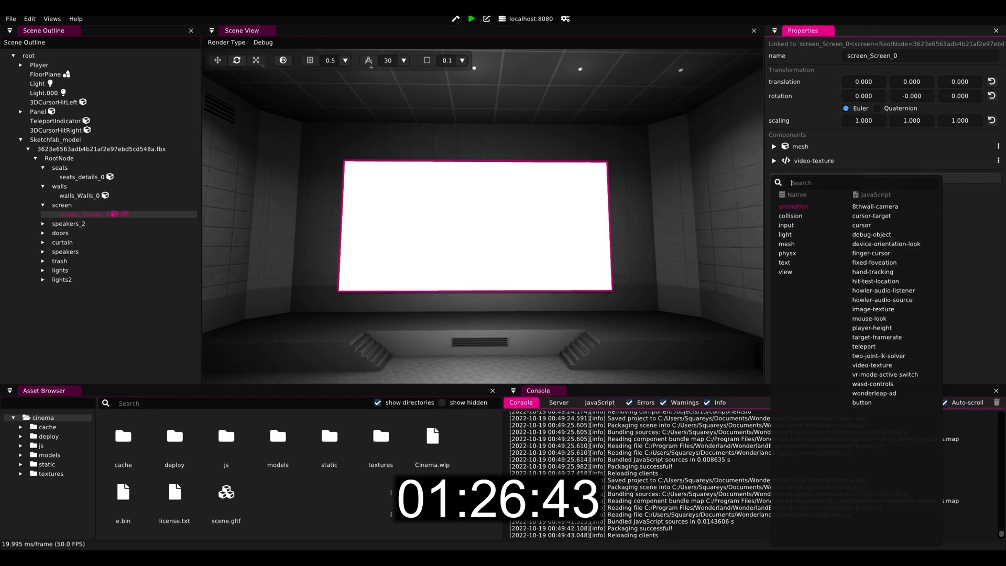
pyautogui.click(773, 160)
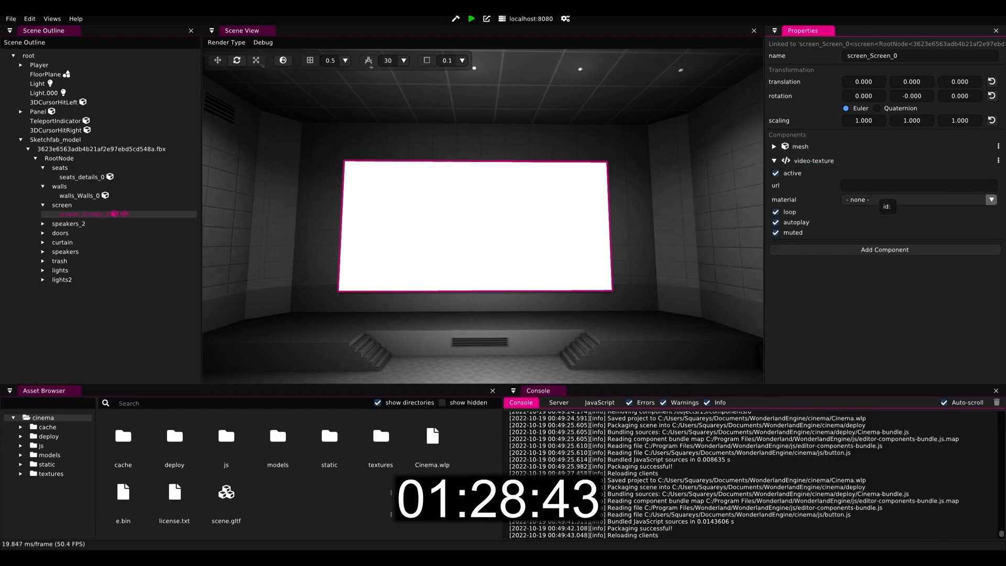
# - Set the video-texture material to Screen and its url to wonderland_reel.mp4
pyautogui.click(988, 199)
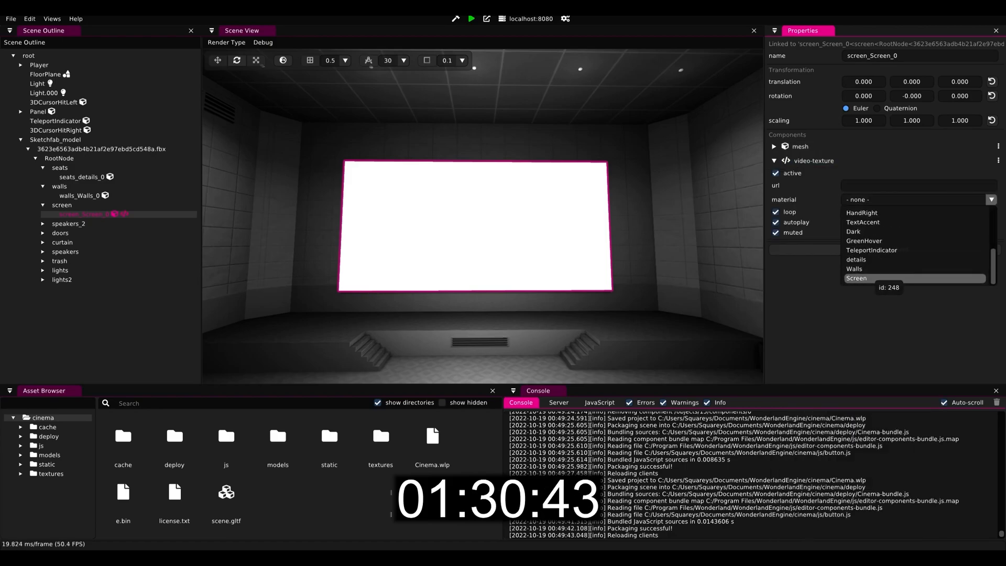
pyautogui.click(855, 278)
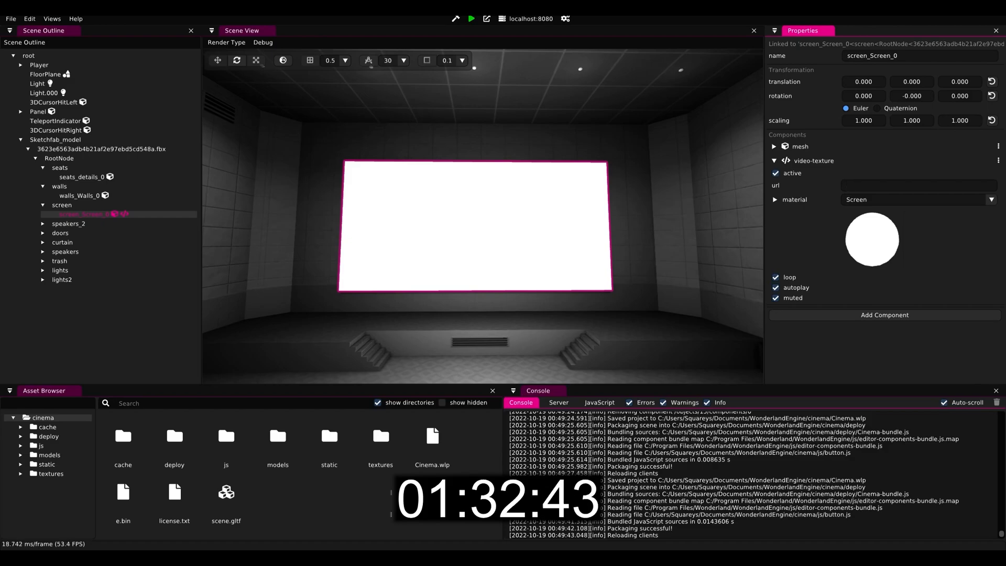
pyautogui.write('wonderland')
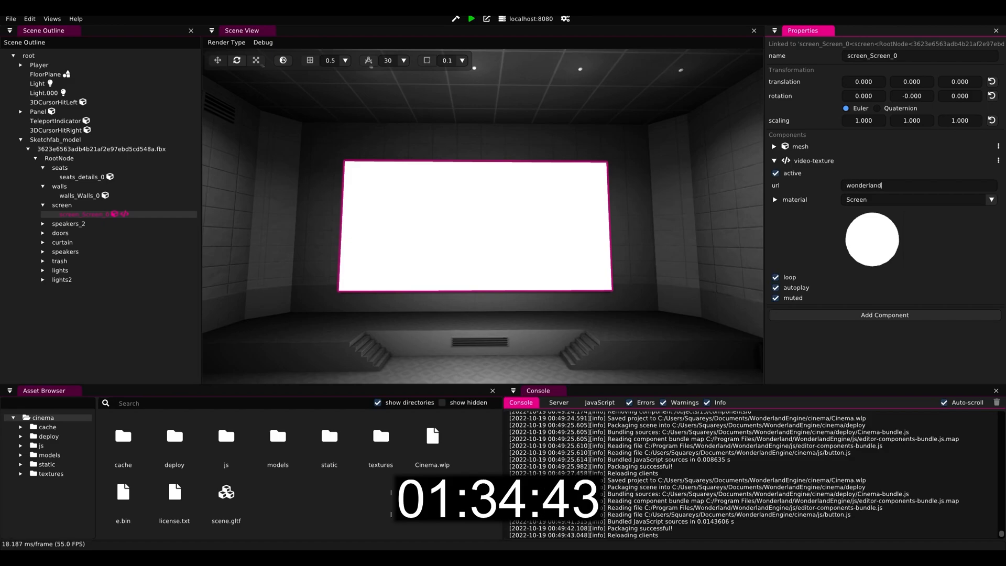
pyautogui.write('_reel.mp3')
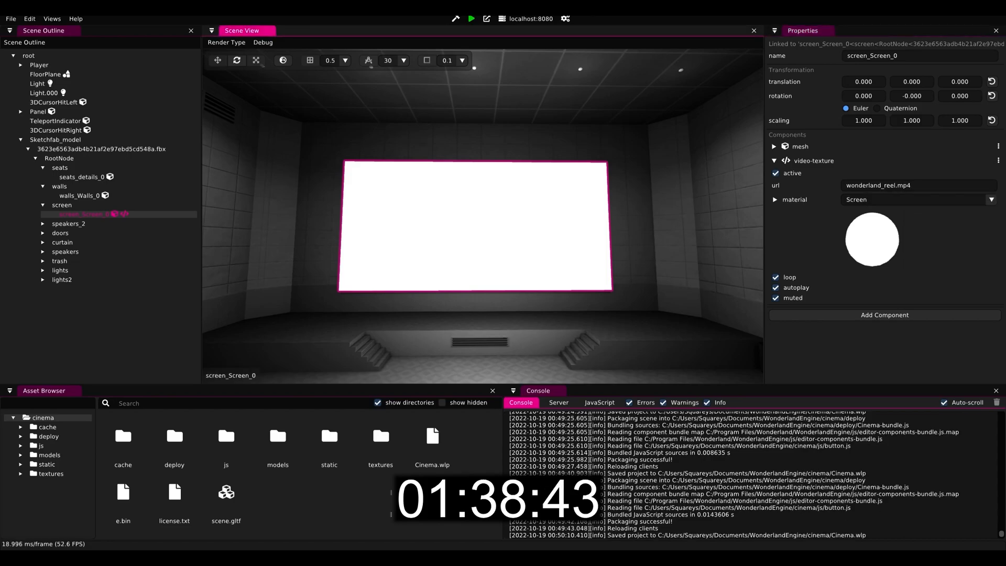
# - Launch the localhost:8080 preview in Chrome, where the theater screen still shows plain white
pyautogui.click(471, 18)
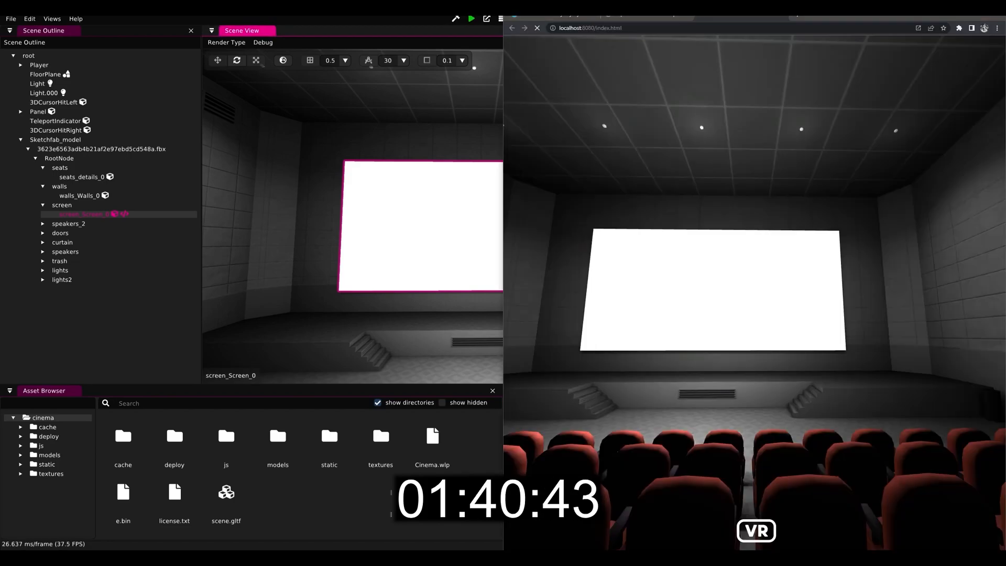
pyautogui.click(537, 27)
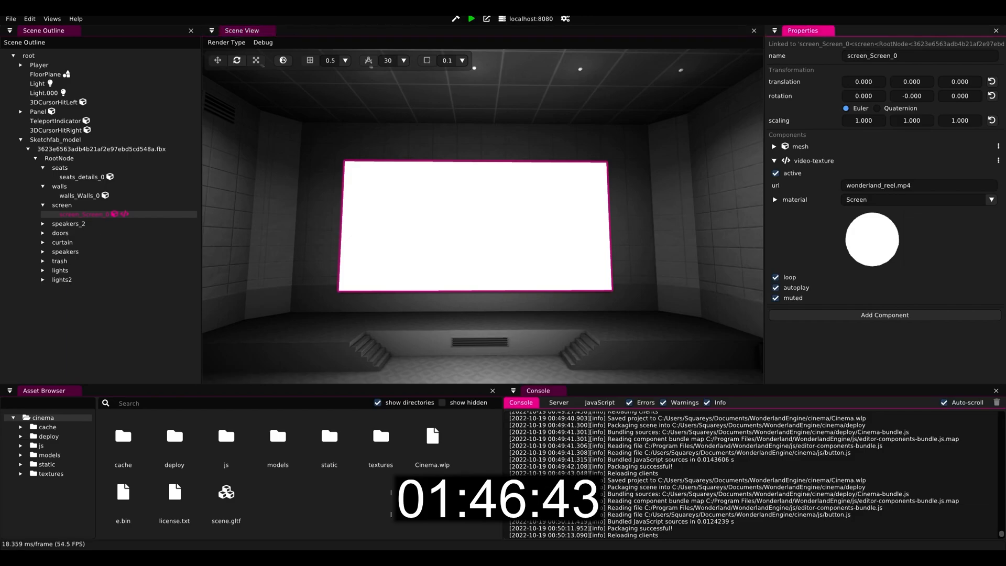
# - Confirm the screen material shows the playing video, then start casting the Quest 2 in Oculus Developer Hub
pyautogui.scroll(-3)
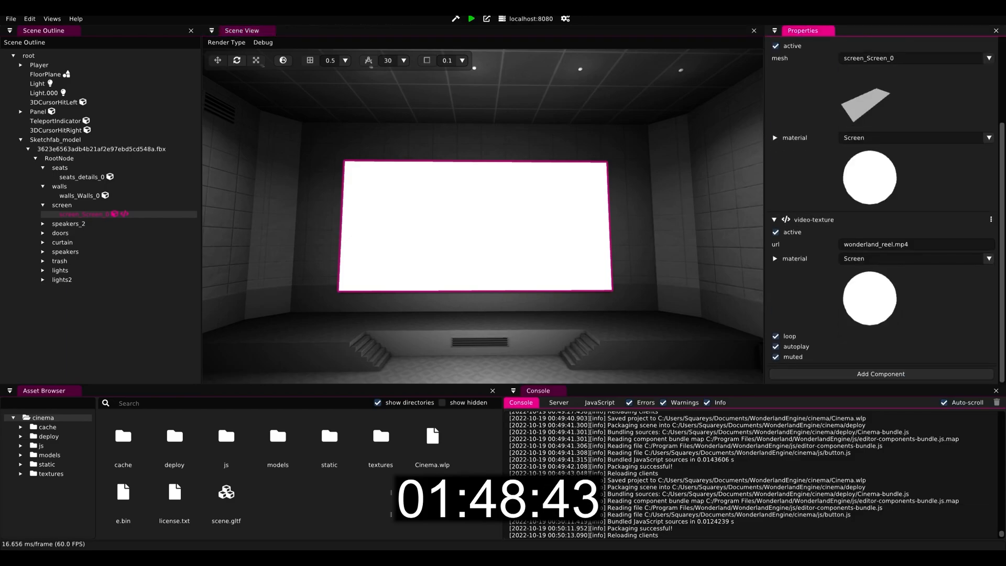
pyautogui.click(870, 178)
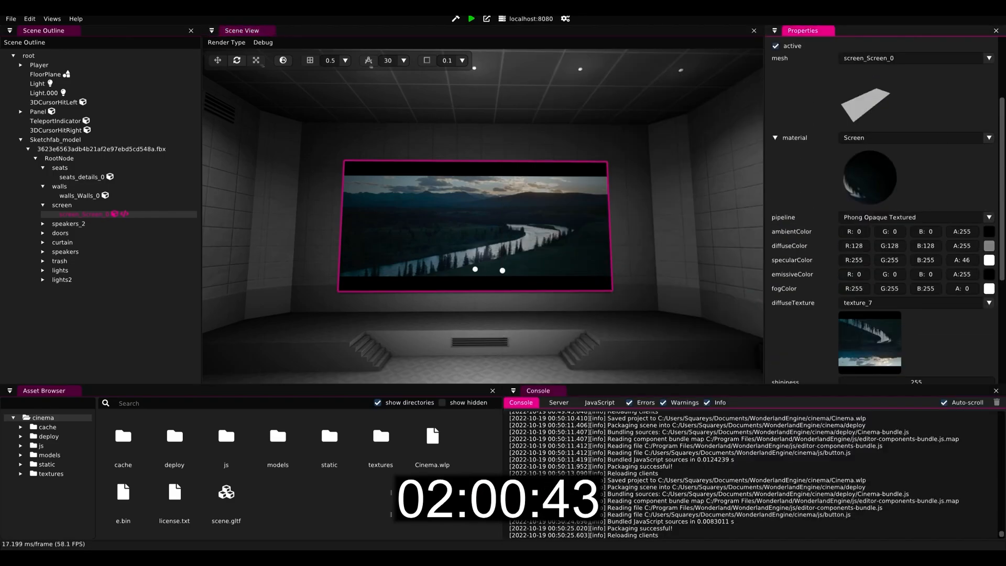
pyautogui.click(62, 204)
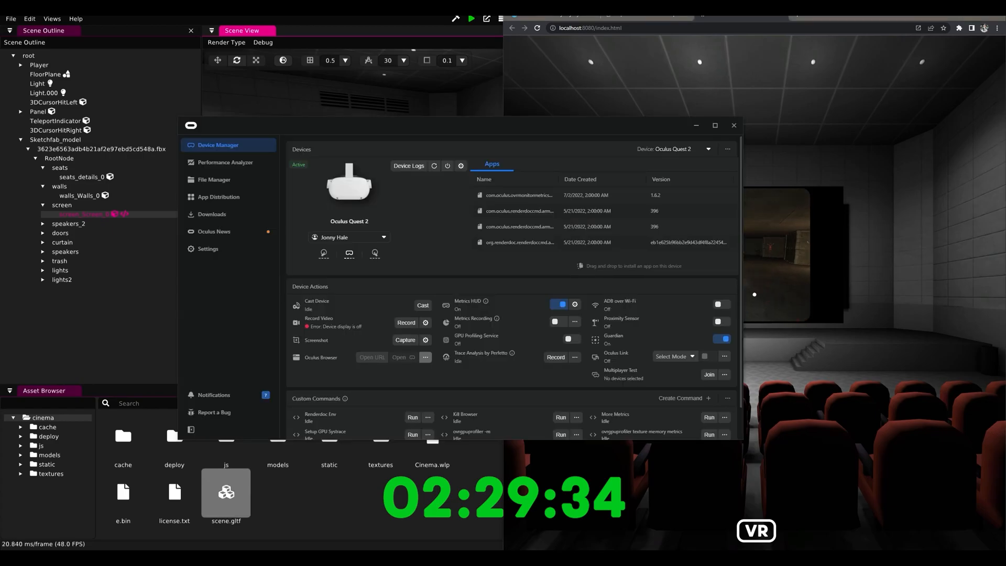
pyautogui.click(423, 305)
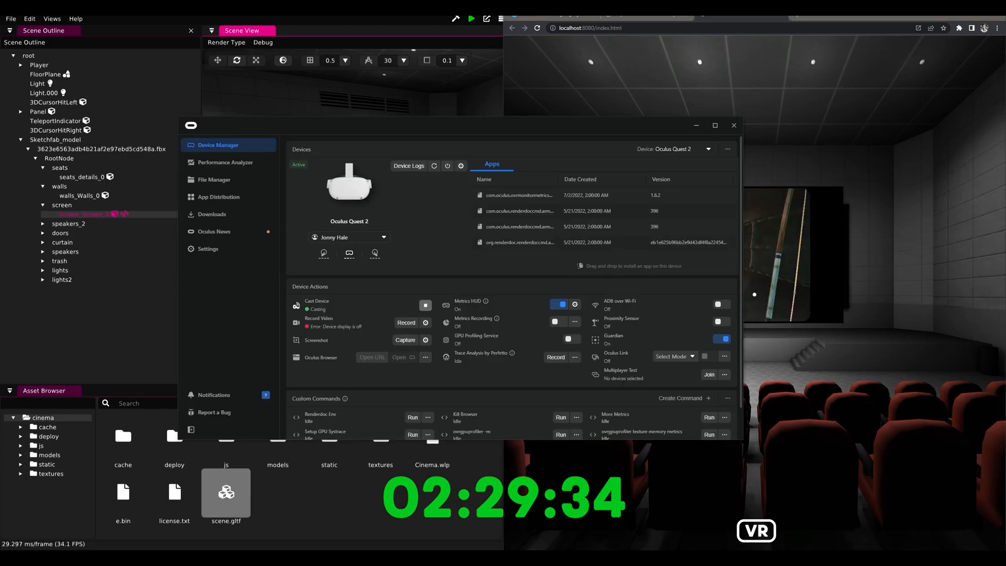